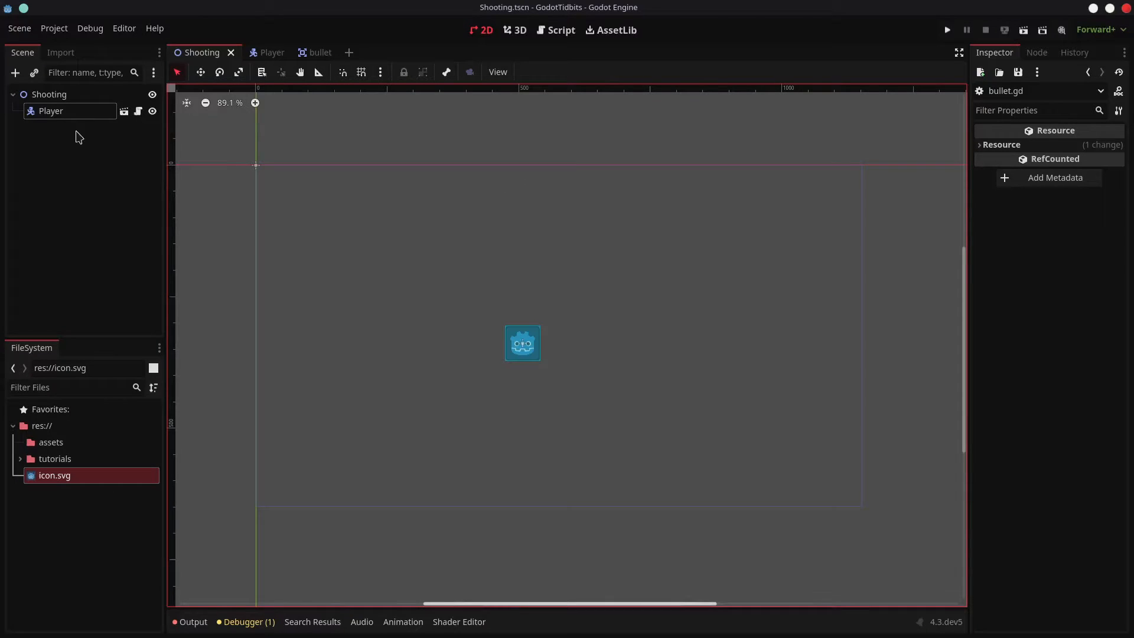
Open the Player node's attached script player.gd in the Script editor
left_click(946, 30)
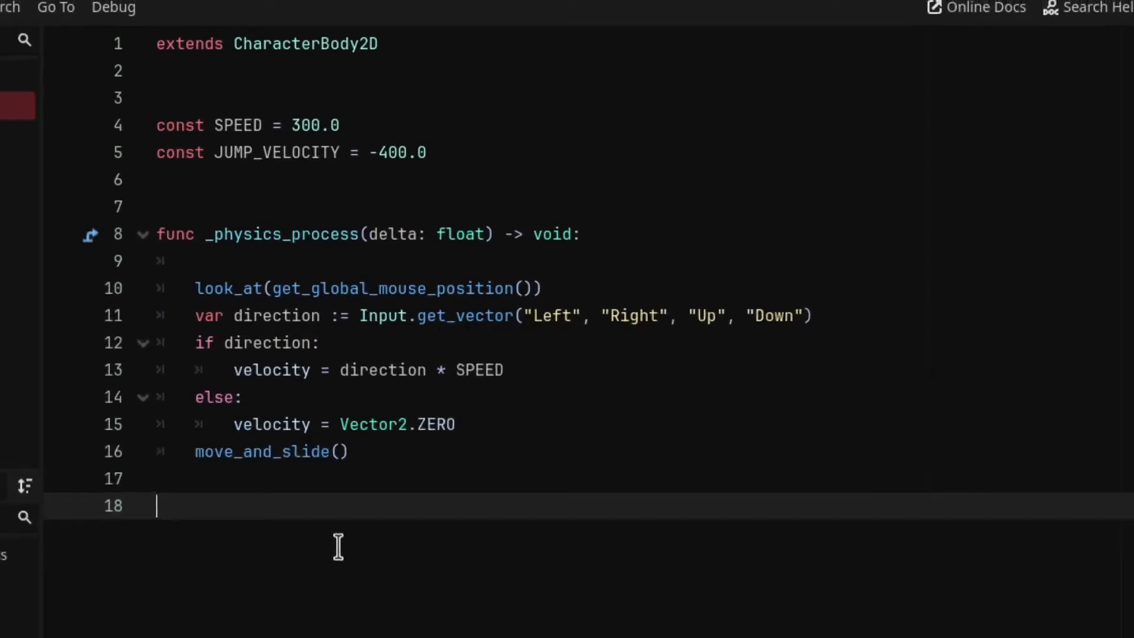
type("@export var bullet: PackedScene")
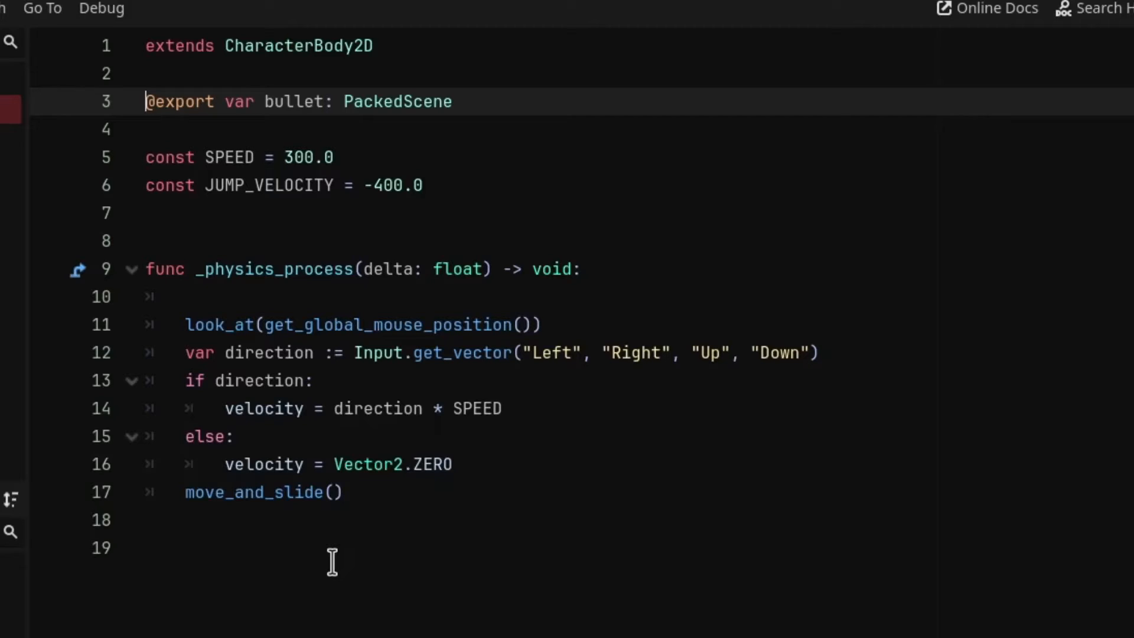
type("var can_shoot: bool = true")
left_click(638, 546)
type("func spawn_bullet():")
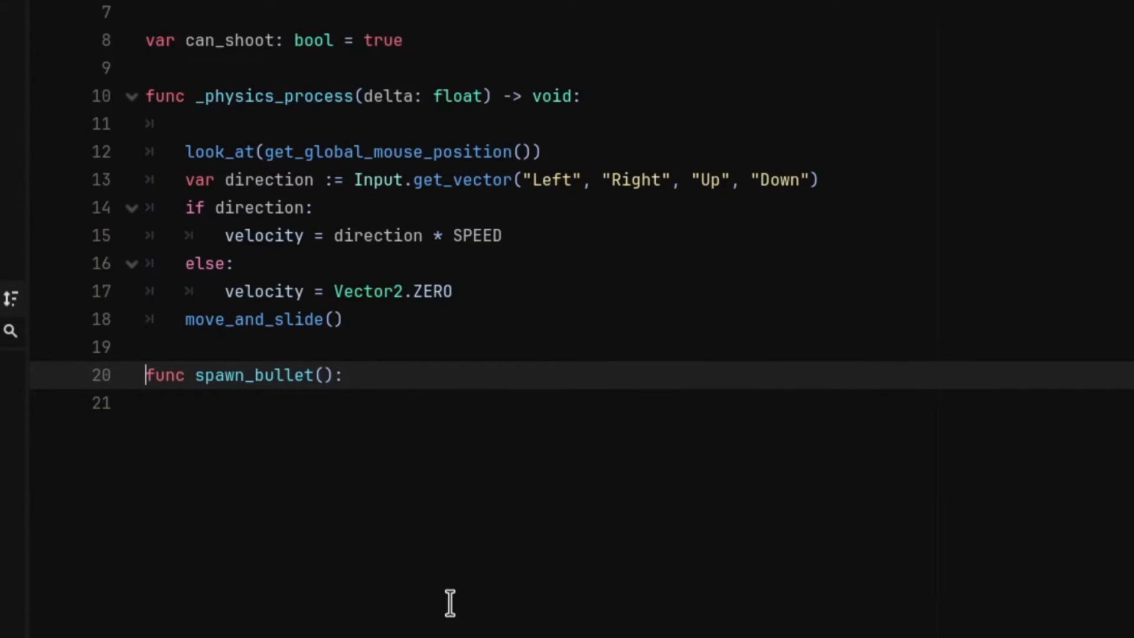
In spawn_bullet, instantiate bullet_instance when can_shoot is true and the "Shoot" action is pressed
type("if can_shoot:")
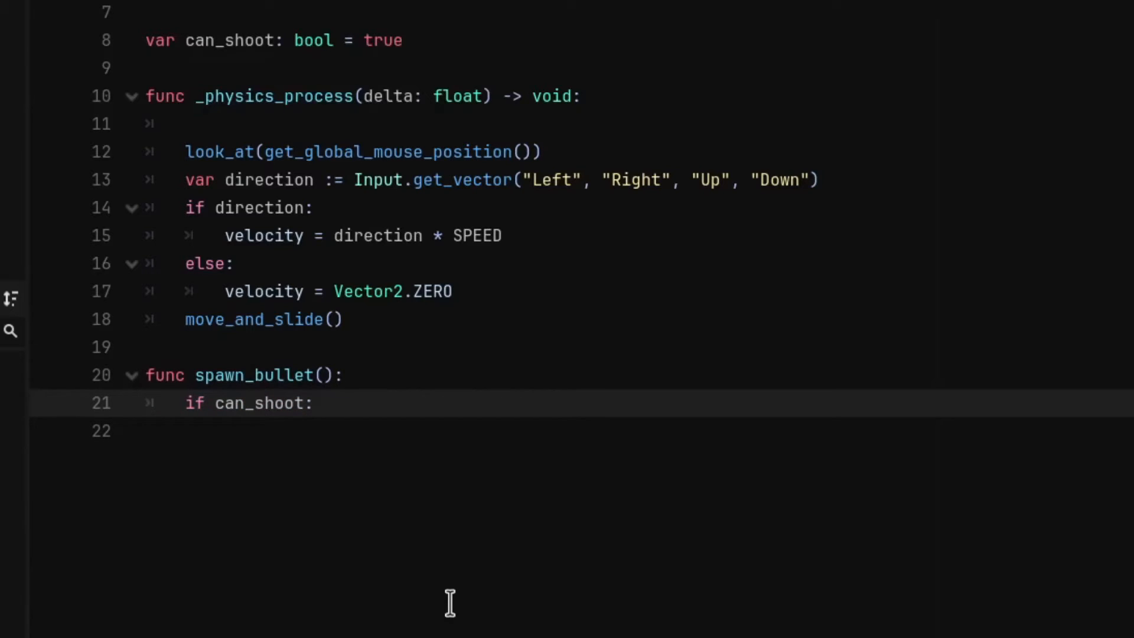
type("if Input.is_action_pressed(\"Shoot\"):")
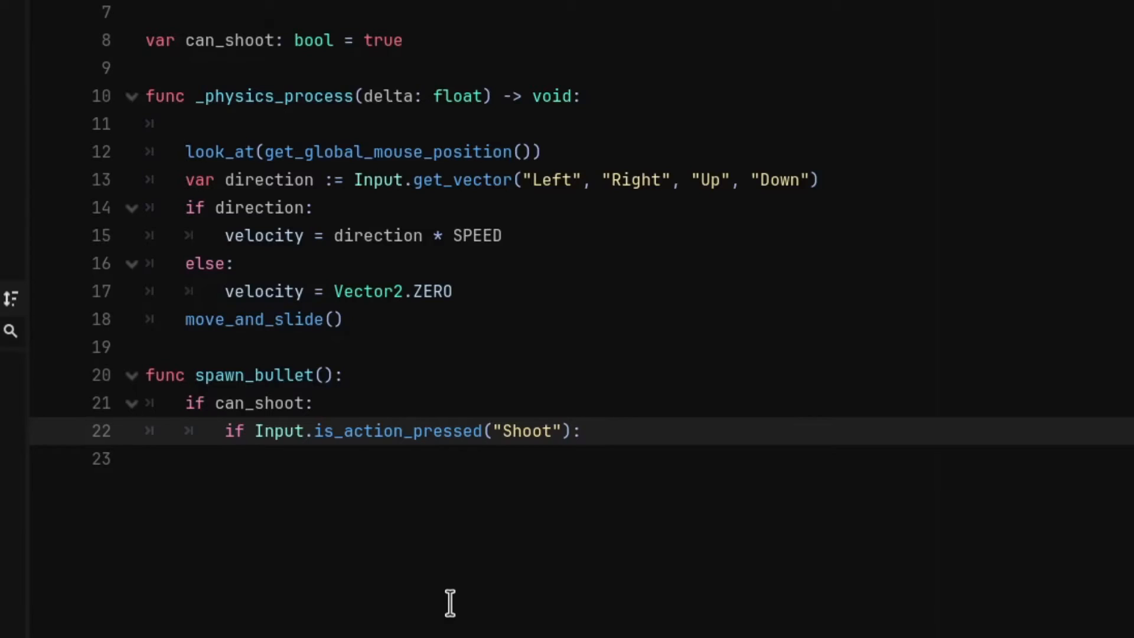
type("var bullet_instance = bullet.instantiate()")
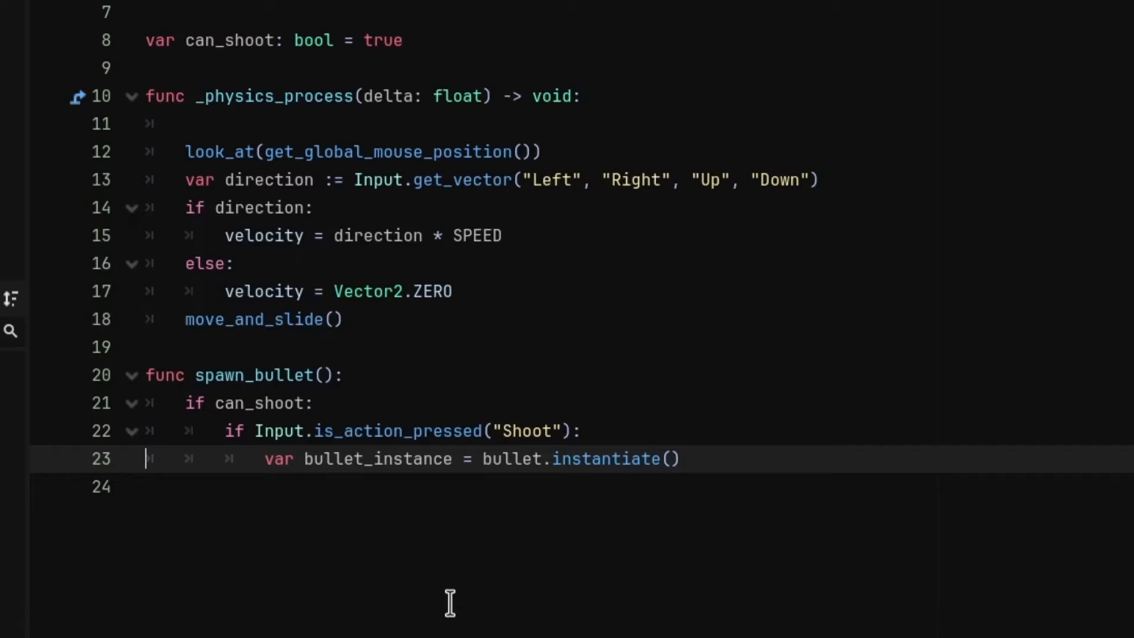
Give bullet_instance the player's global_transform and add it as a child of get_parent()
double_click(513, 458)
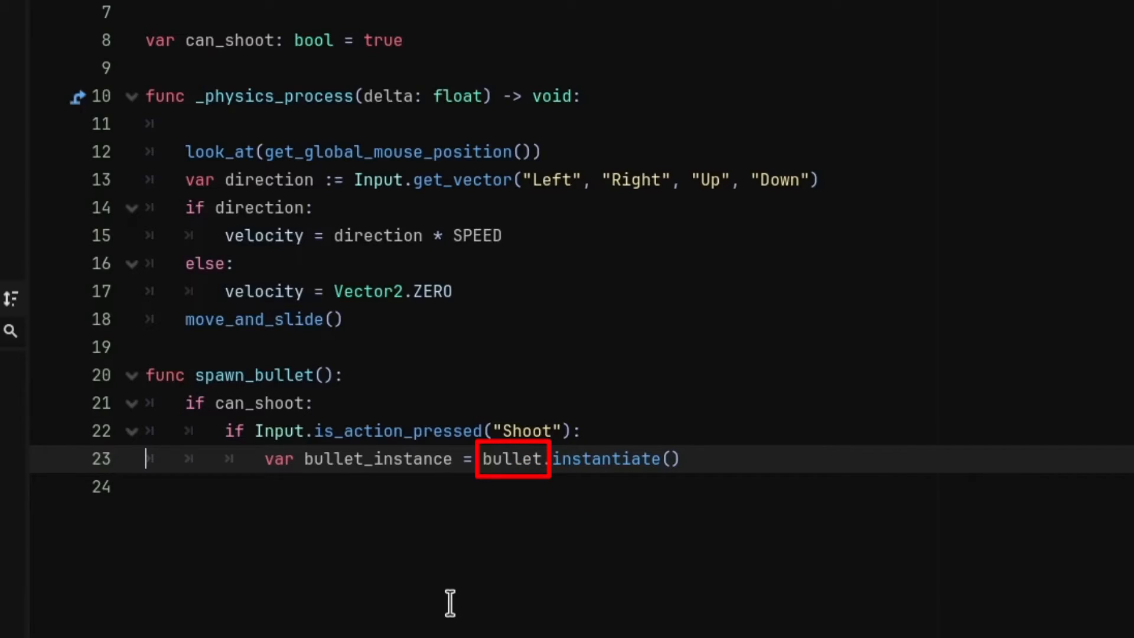
type("bullet_instance.global_transform = global_transform")
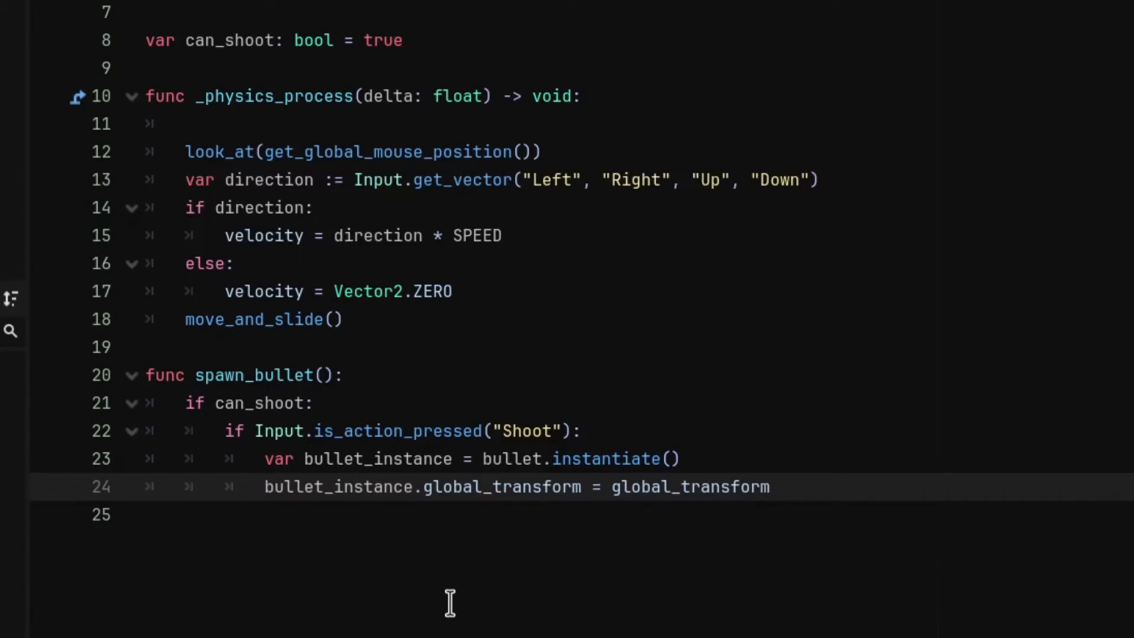
type("get_parent().add_child(bullet_instance)")
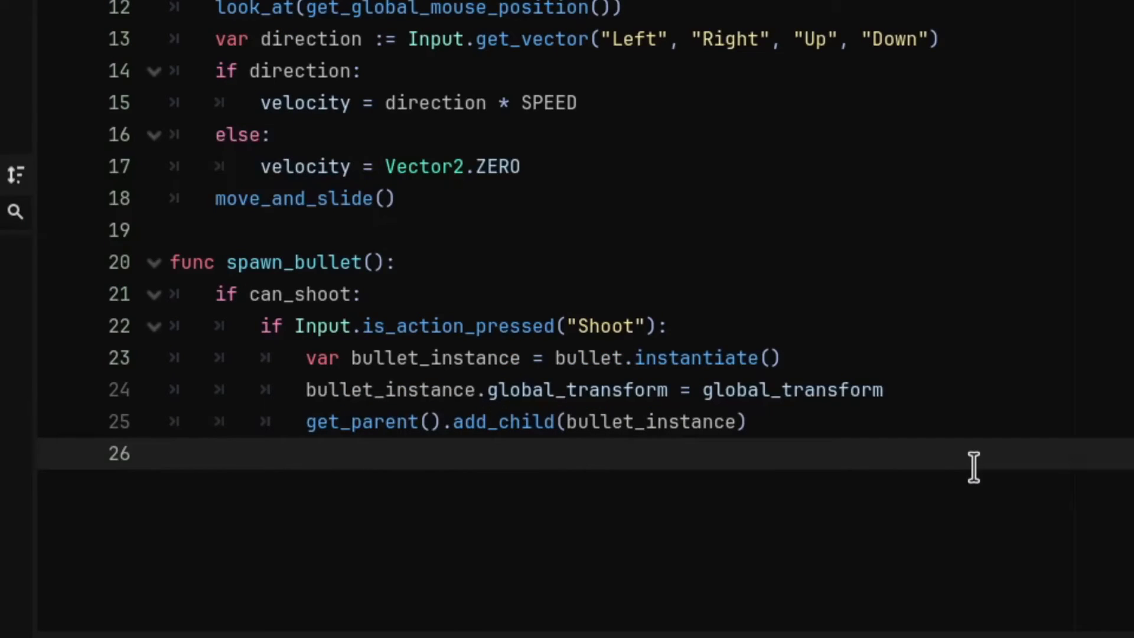
Set can_shoot false, await a create_timer(0.2) timeout, then set can_shoot true again
type("can_shoot = false")
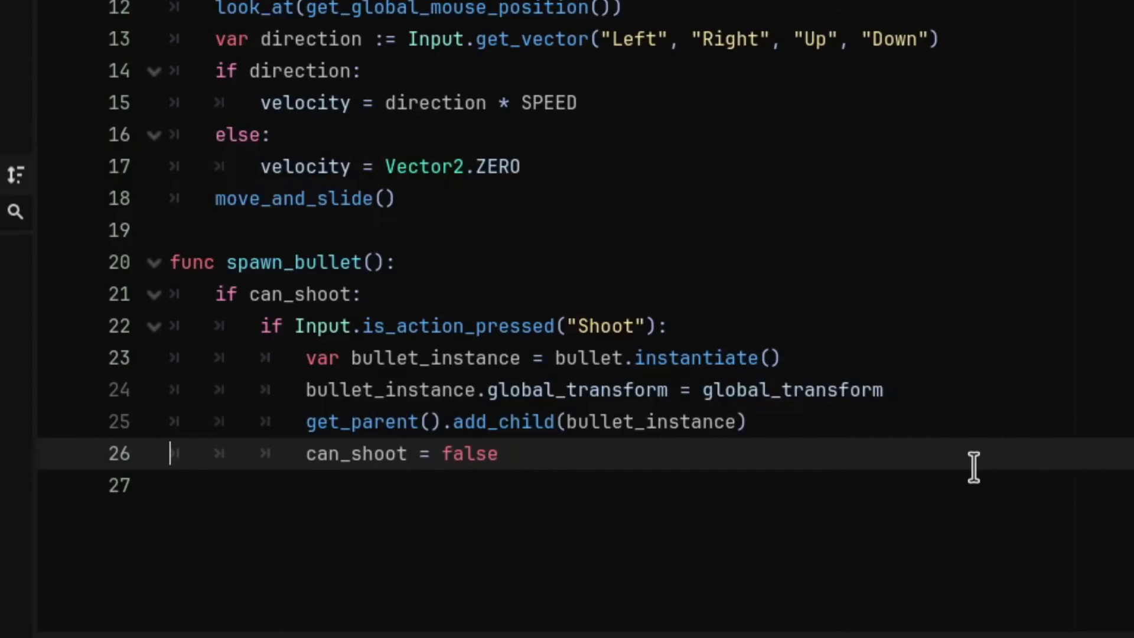
type("await get_tree().create_timer(0.2).timeout")
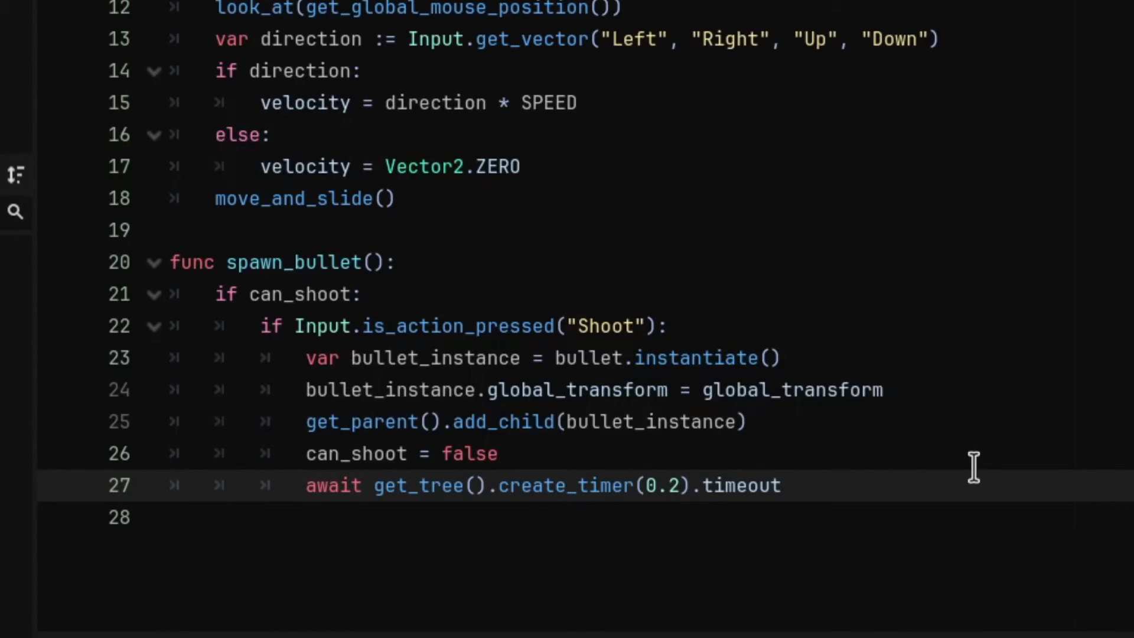
type("can_shoot = true")
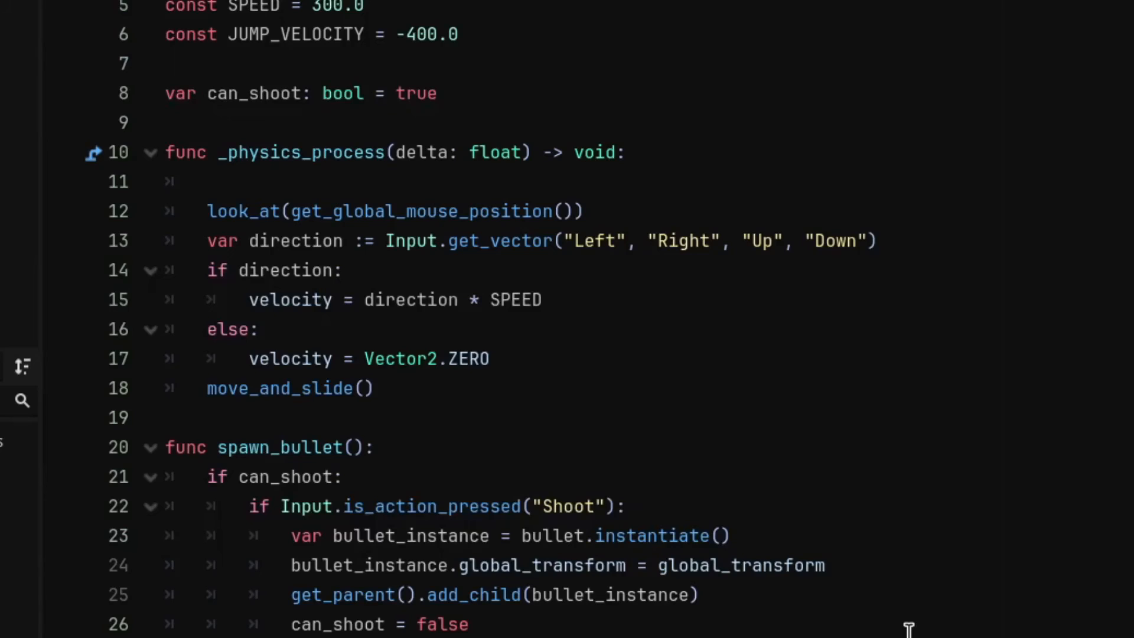
Call spawn_bullet() at the start of _physics_process
type("spawn_bullet()")
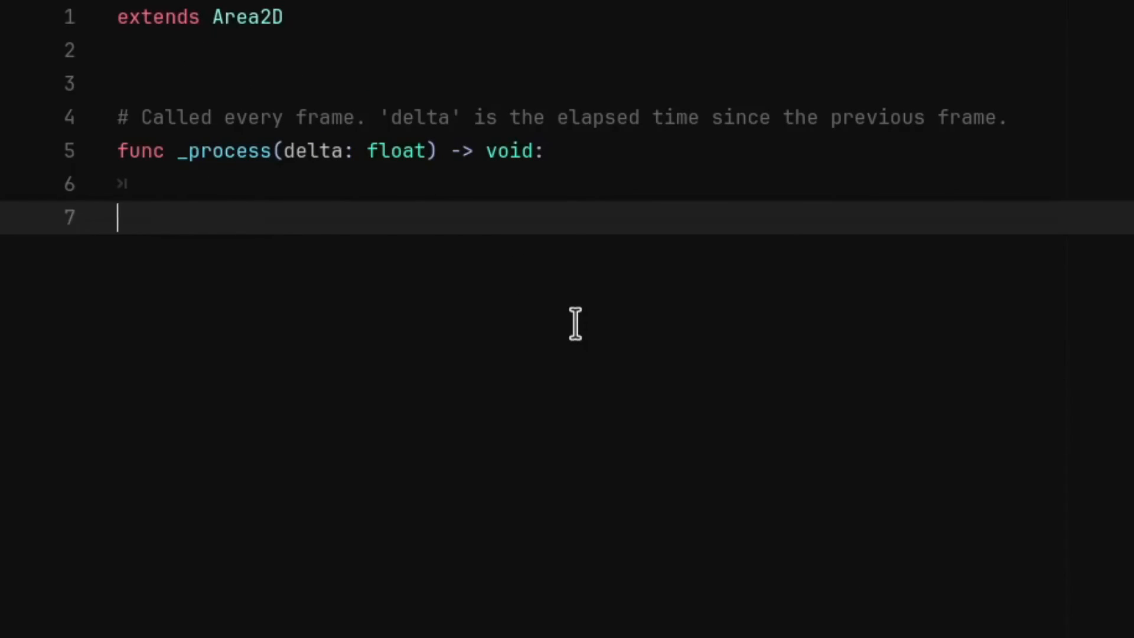
Move the bullet with position += transform.x * 600 * delta and run the project to test shooting
type("position += transform.x * 600 * delta")
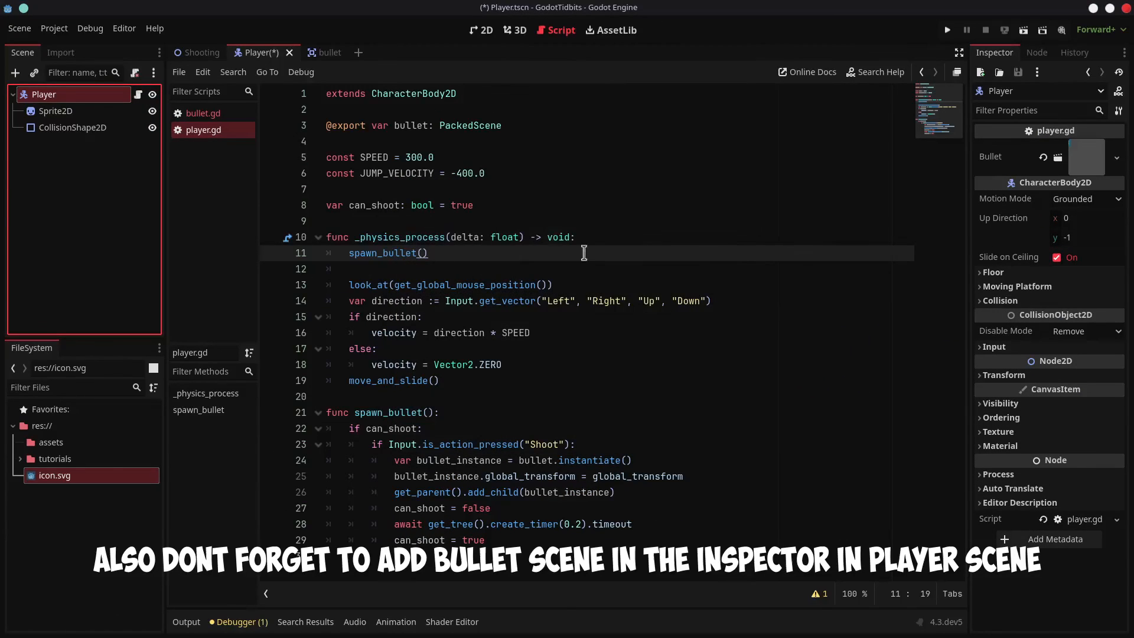
left_click(946, 29)
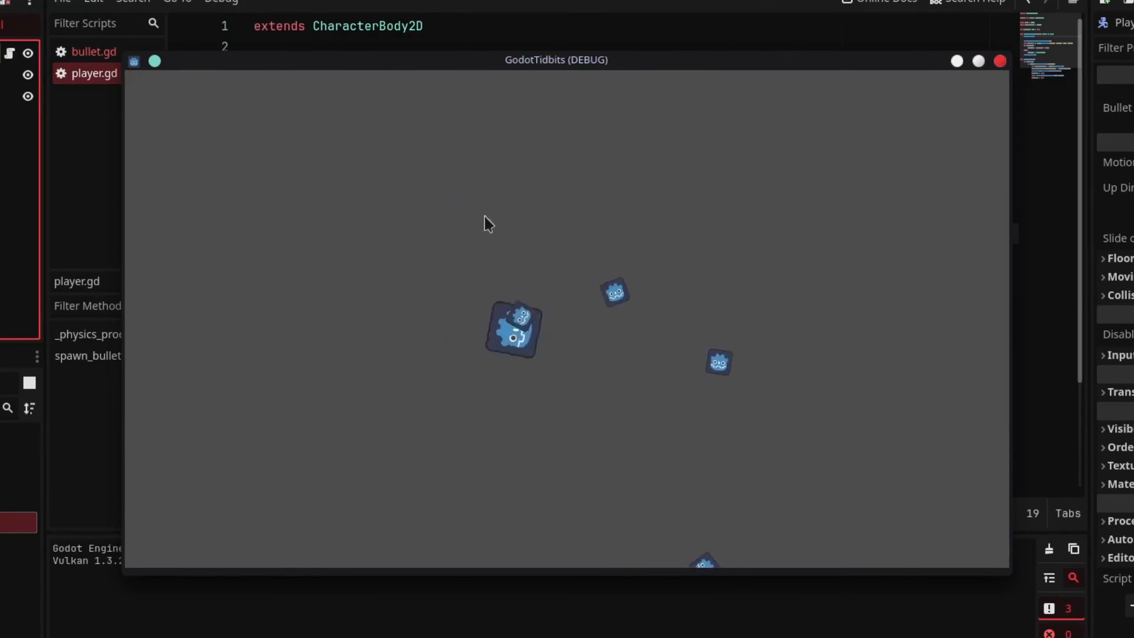